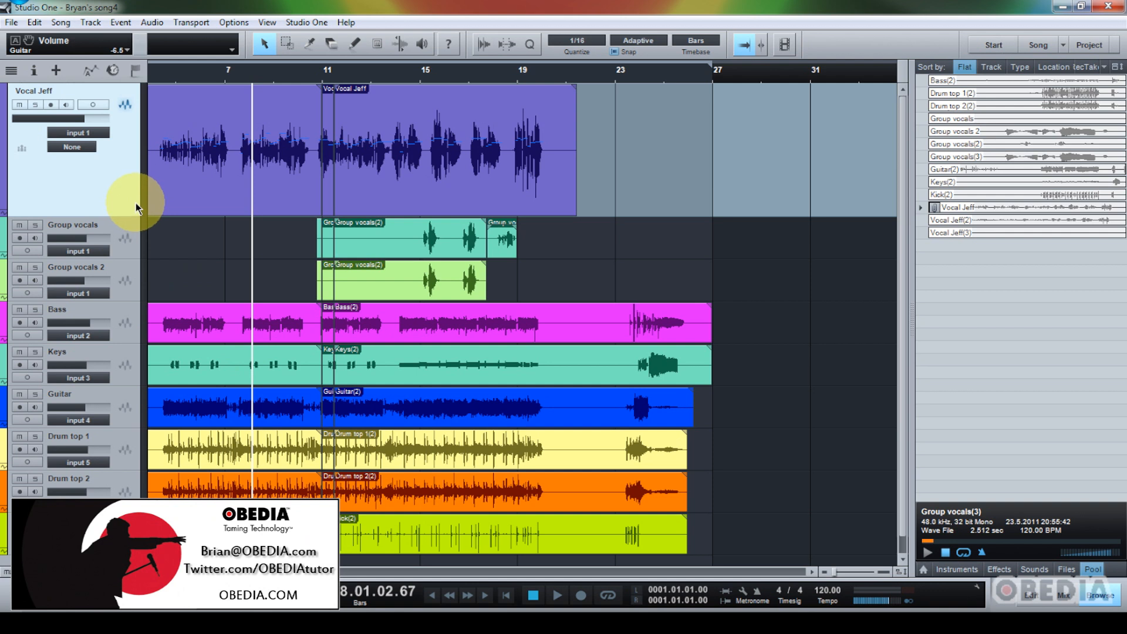
{"action": "mouse_move", "coordinate": [115, 196]}
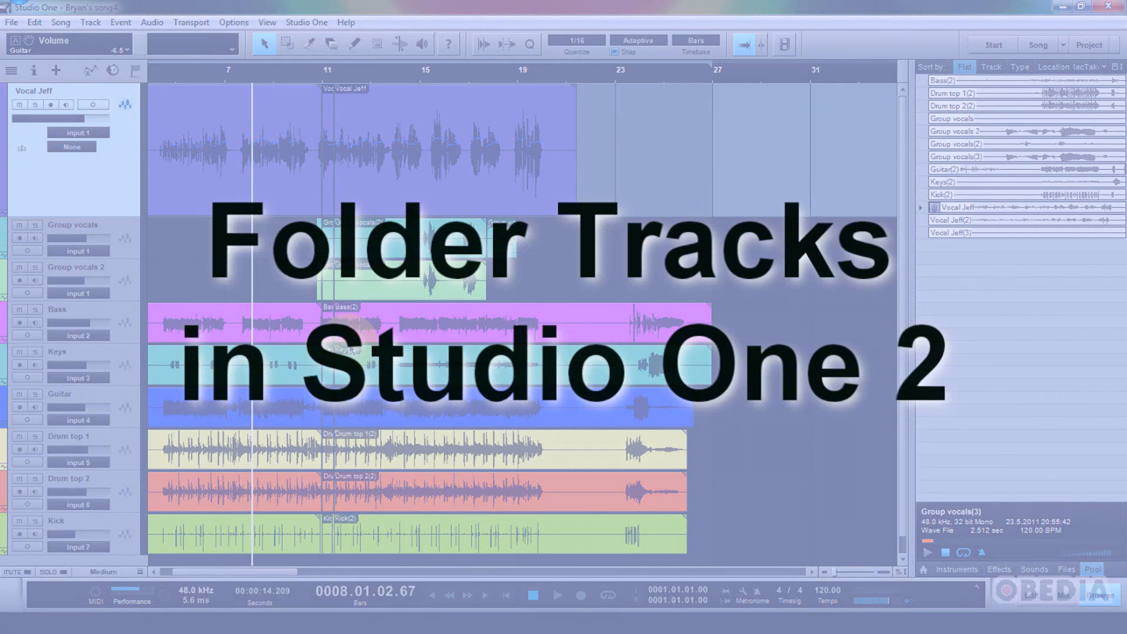
{"action": "mouse_move", "coordinate": [903, 164]}
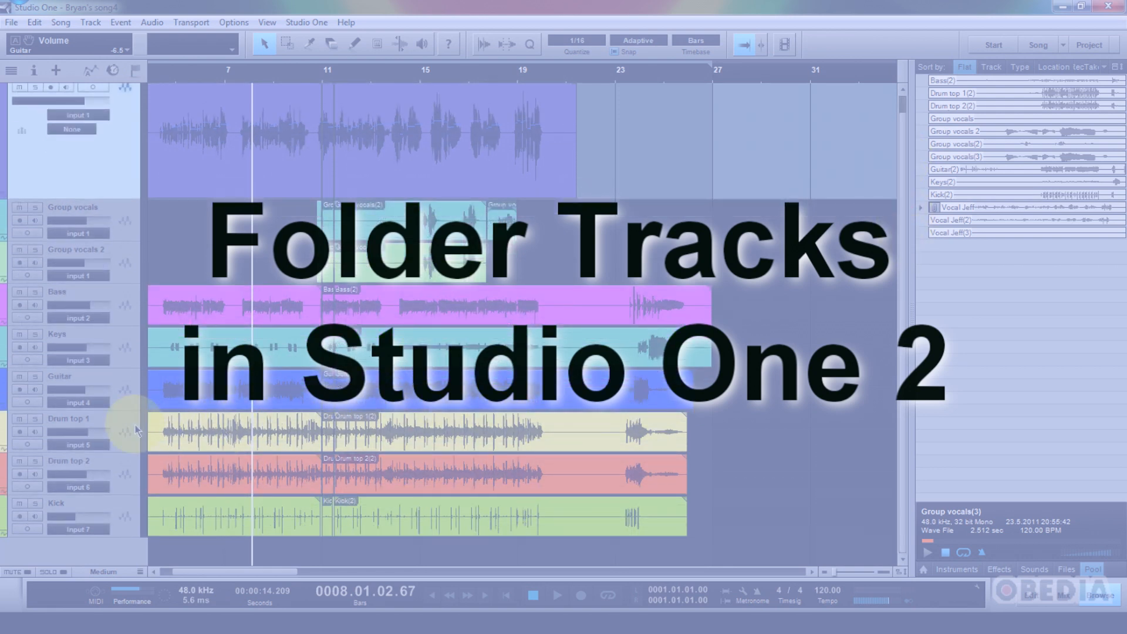
{"action": "mouse_move", "coordinate": [111, 428]}
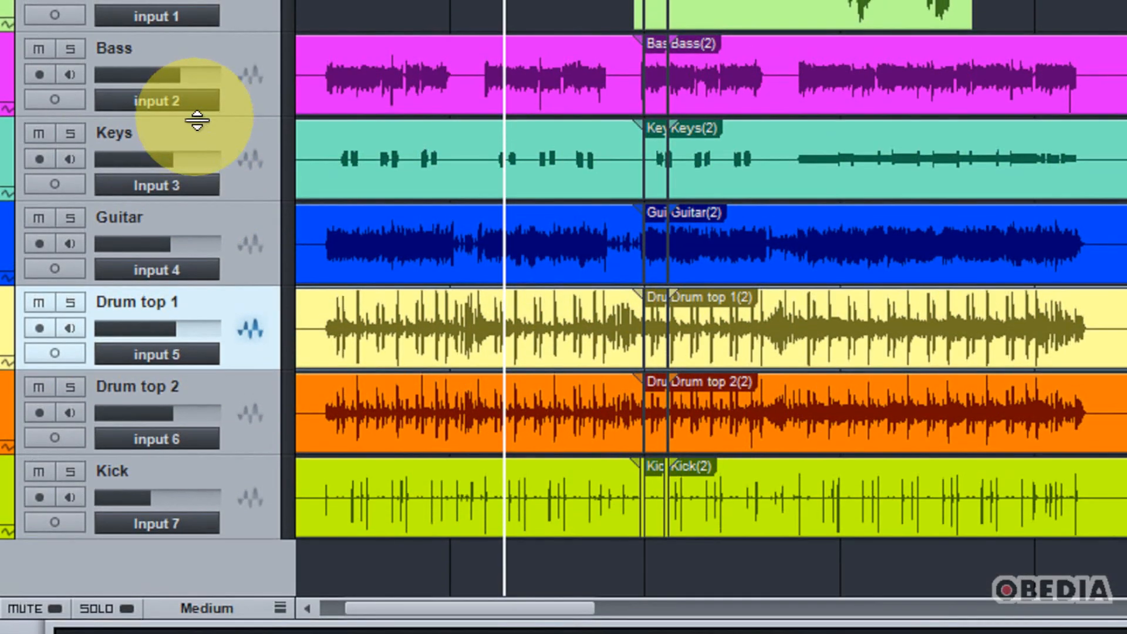
{"action": "mouse_move", "coordinate": [183, 377]}
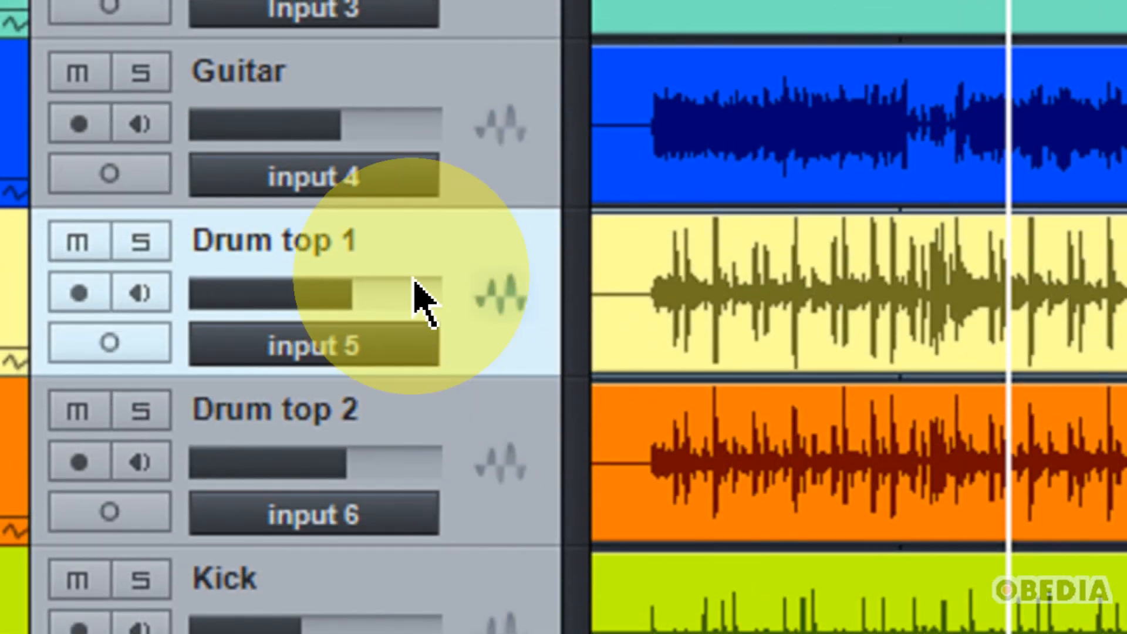
Scroll the arrangement to bring Drum top 1, Drum top 2 and Kick into view
{"action": "scroll", "scroll_direction": "down", "scroll_amount": 3}
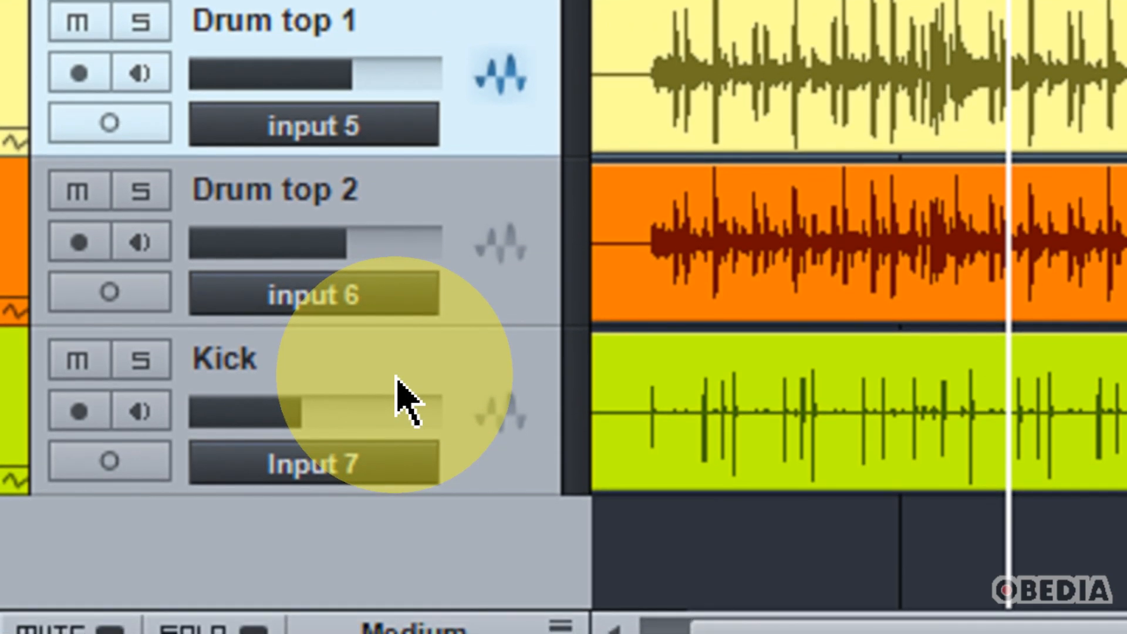
{"action": "scroll", "scroll_direction": "down", "scroll_amount": 3}
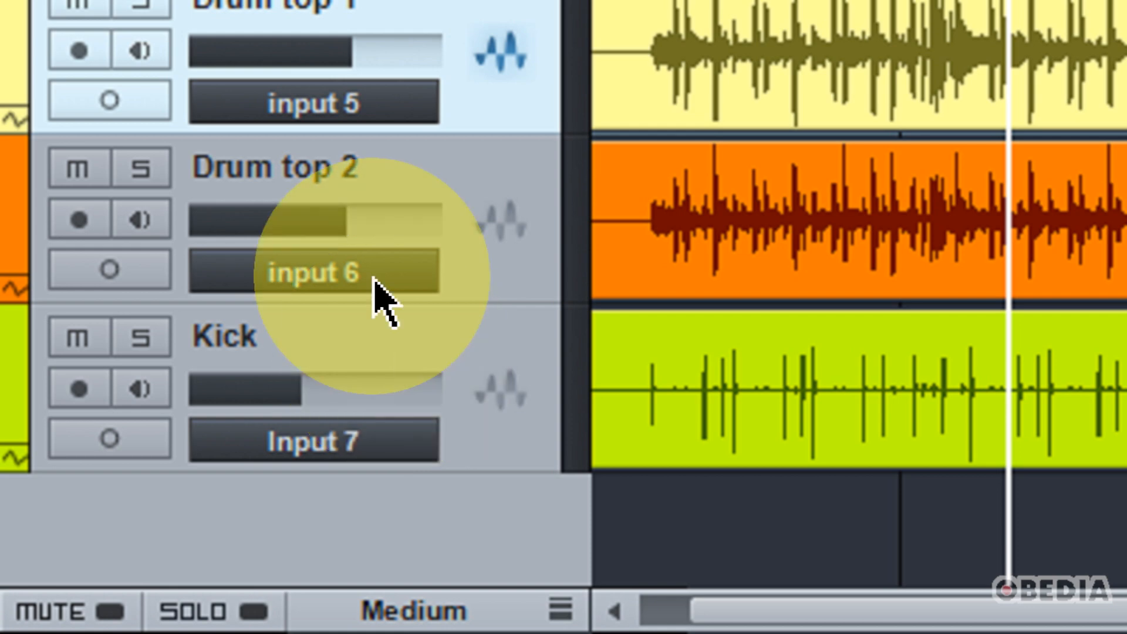
{"action": "scroll", "scroll_direction": "up", "scroll_amount": 3}
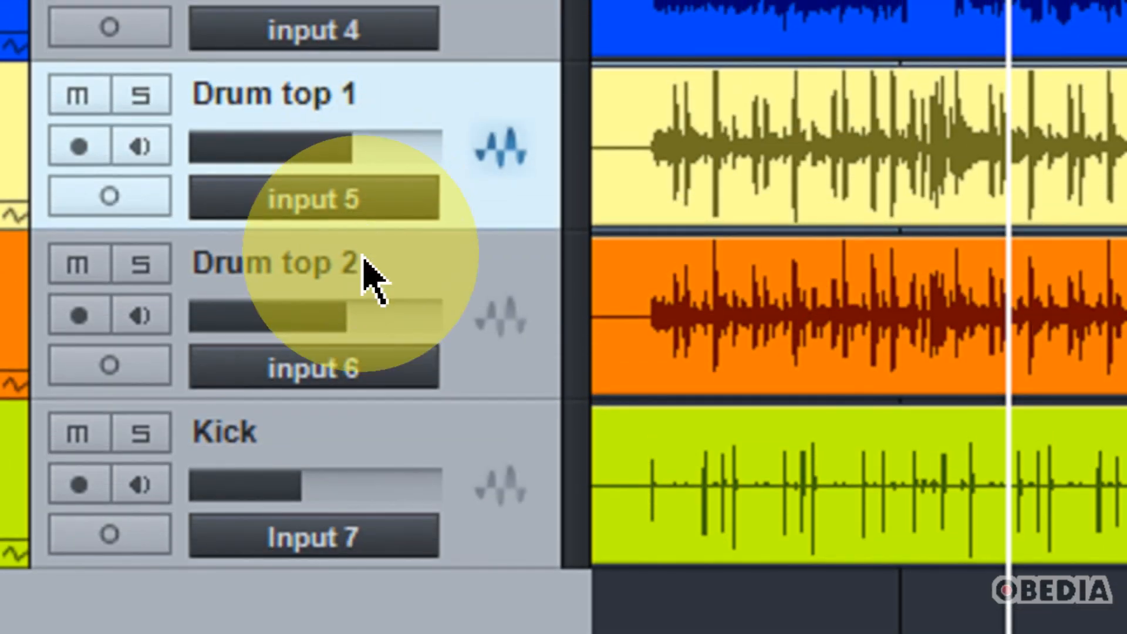
{"action": "scroll", "scroll_direction": "up", "scroll_amount": 3}
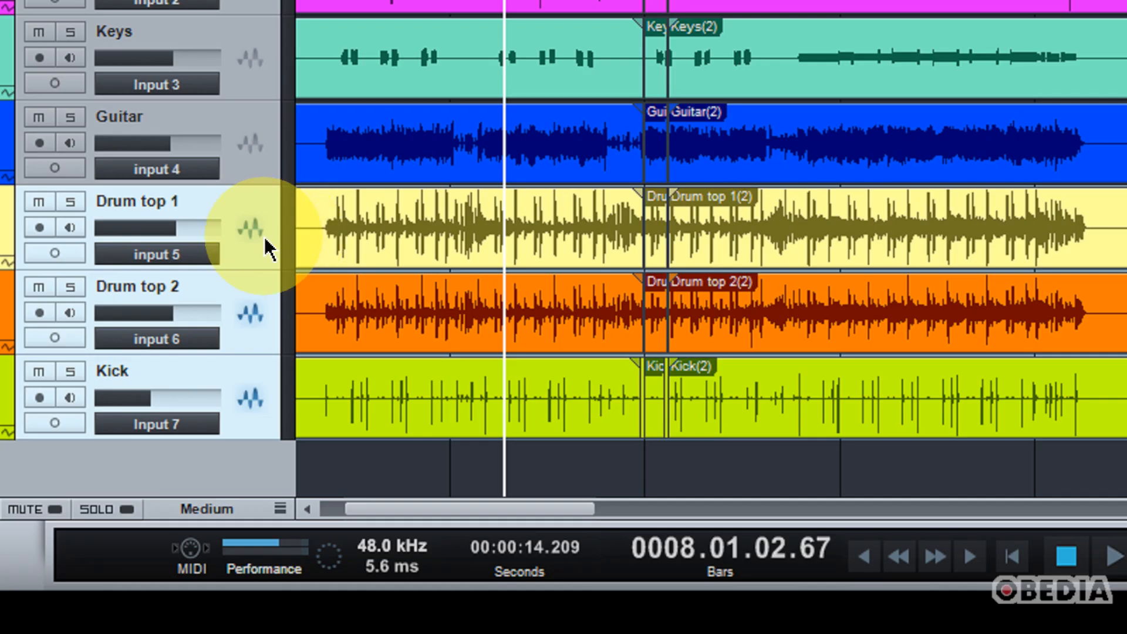
{"action": "mouse_move", "coordinate": [230, 211]}
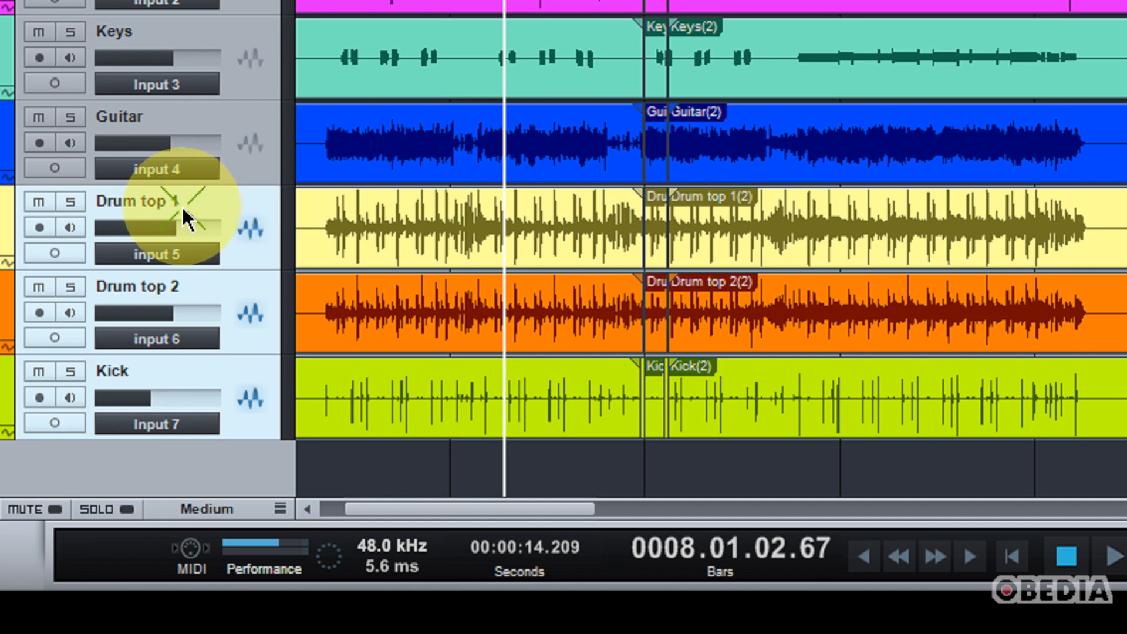
Open the context menu on the selected drum tracks to pack them into a folder
{"action": "right_click", "coordinate": [186, 215]}
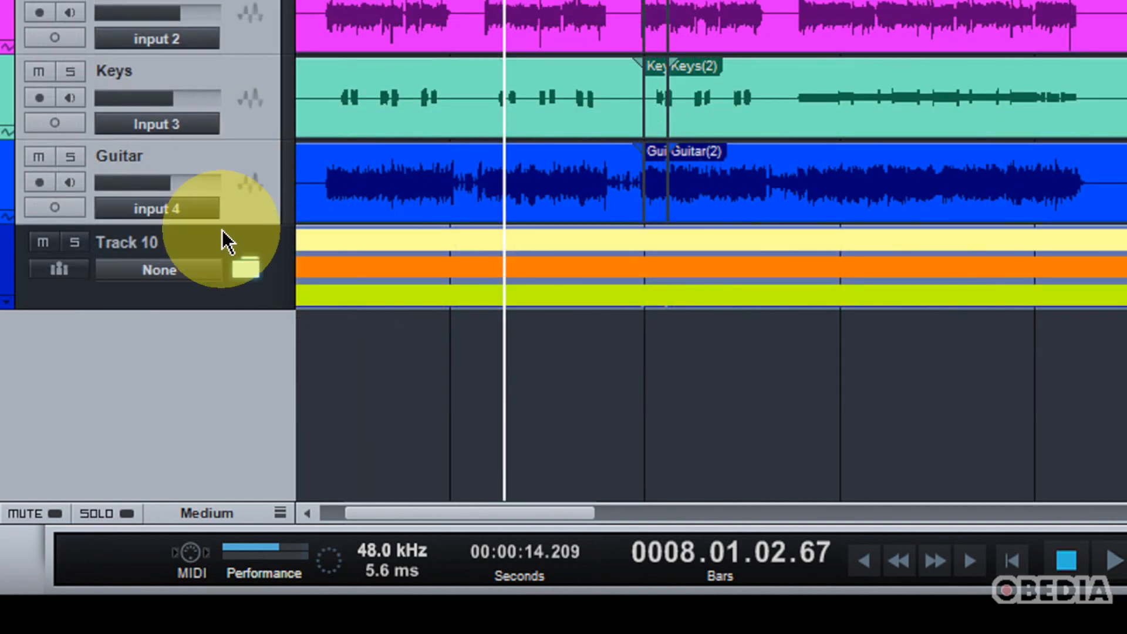
{"action": "mouse_move", "coordinate": [201, 334]}
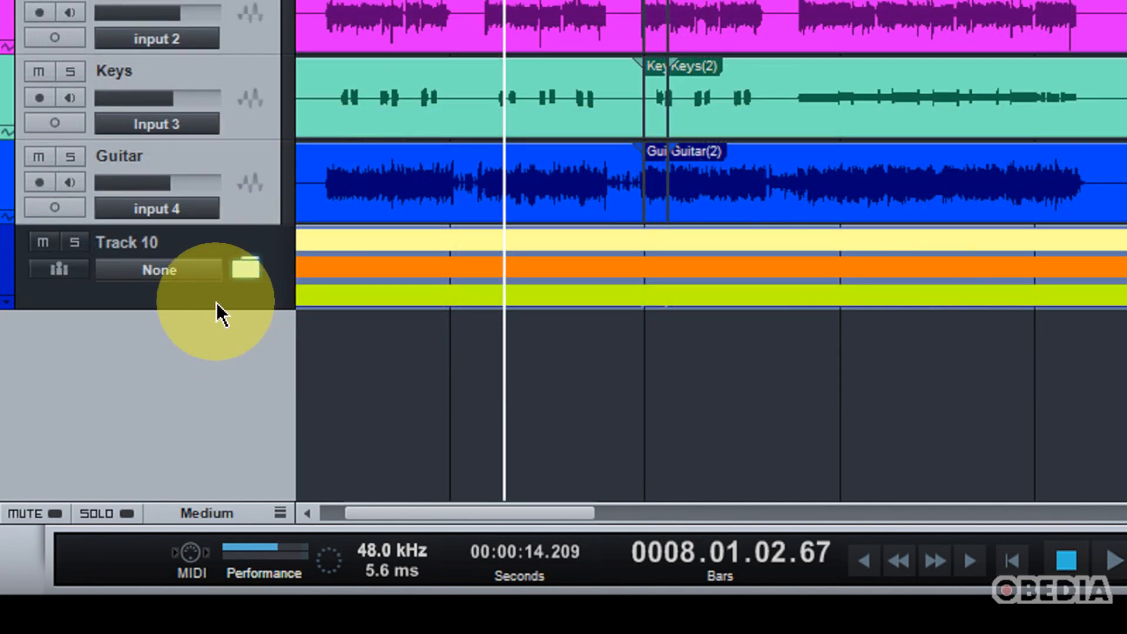
{"action": "mouse_move", "coordinate": [205, 259]}
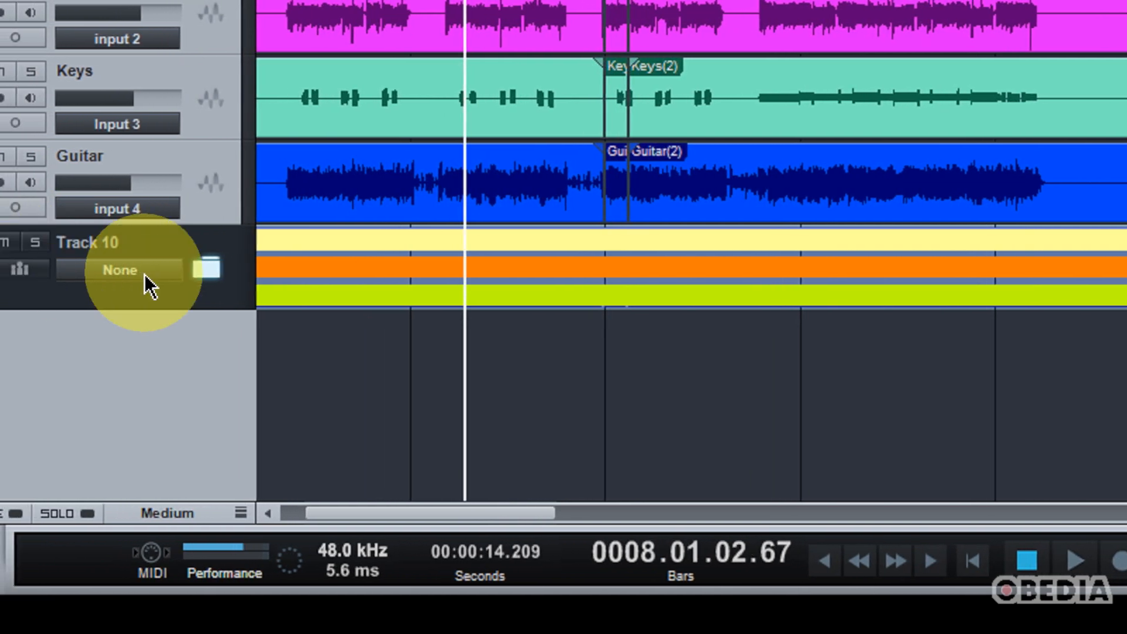
{"action": "mouse_move", "coordinate": [209, 288]}
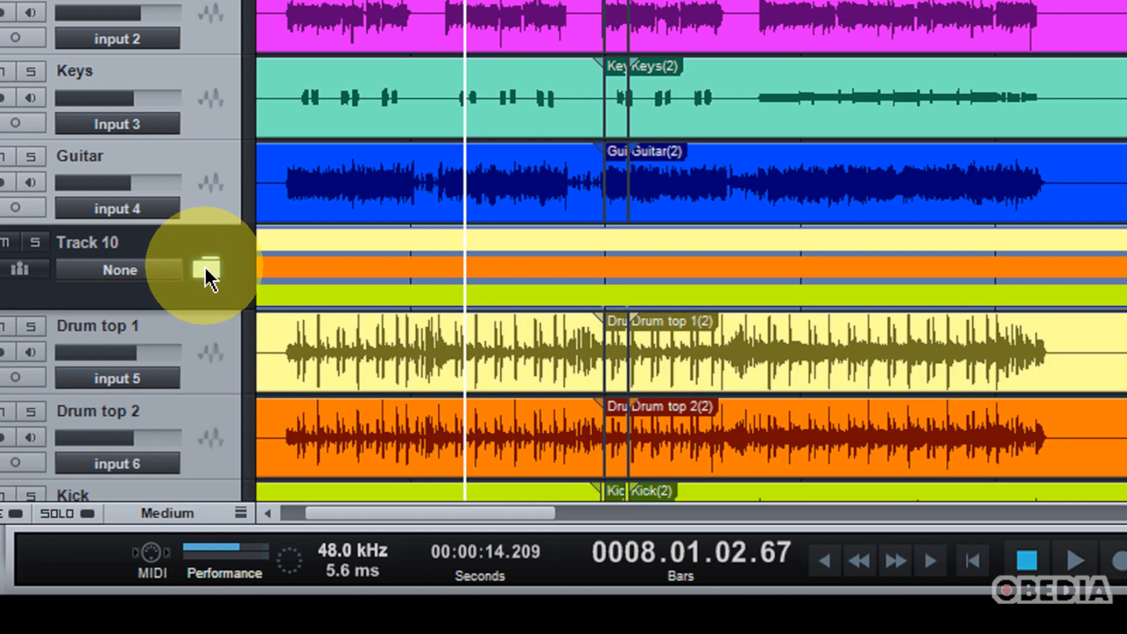
{"action": "scroll", "scroll_direction": "down", "scroll_amount": 3}
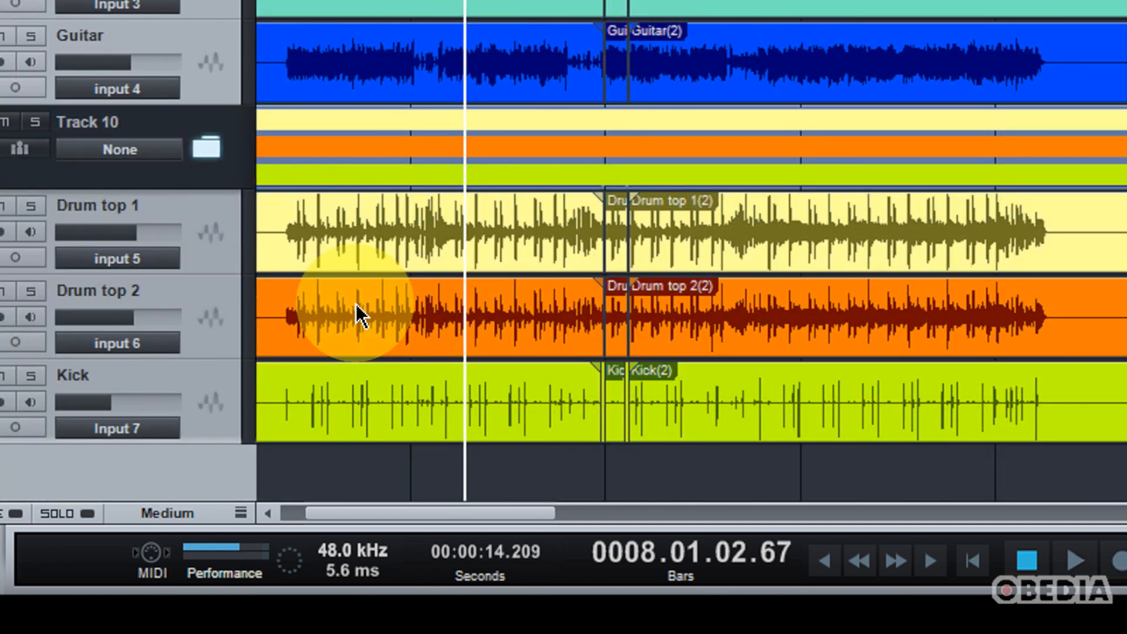
{"action": "mouse_move", "coordinate": [231, 166]}
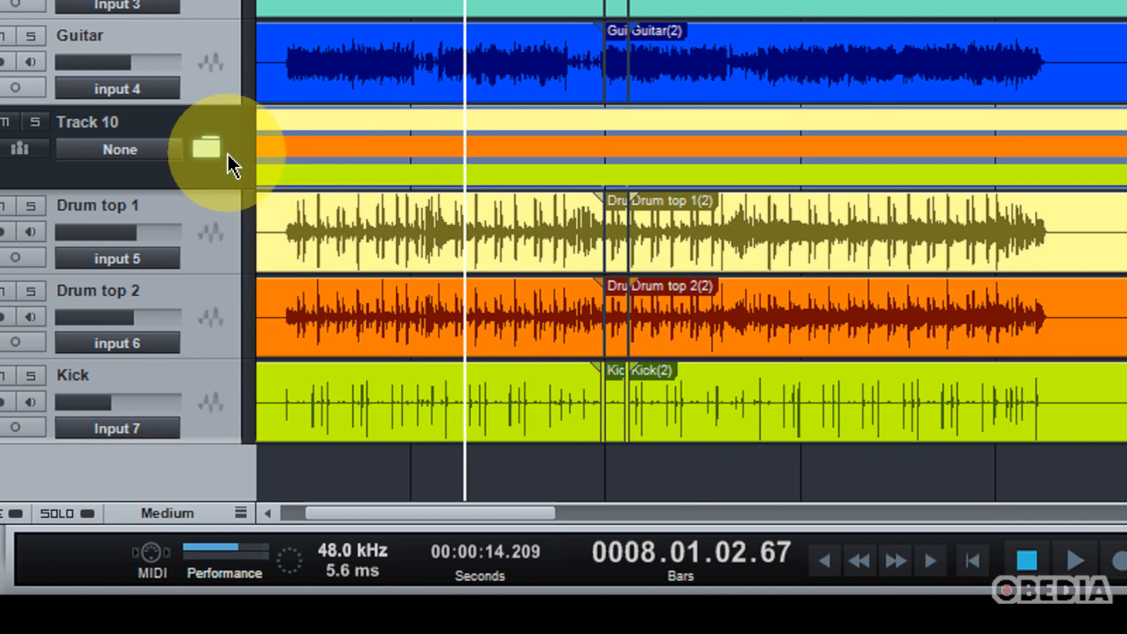
{"action": "mouse_move", "coordinate": [223, 160]}
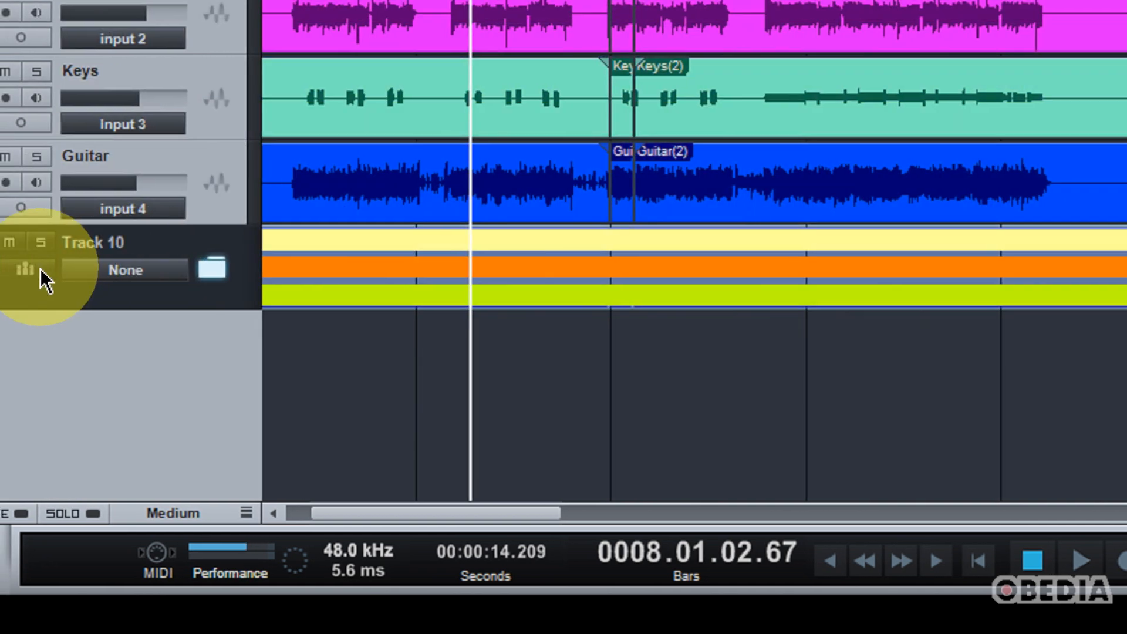
{"action": "mouse_move", "coordinate": [25, 269]}
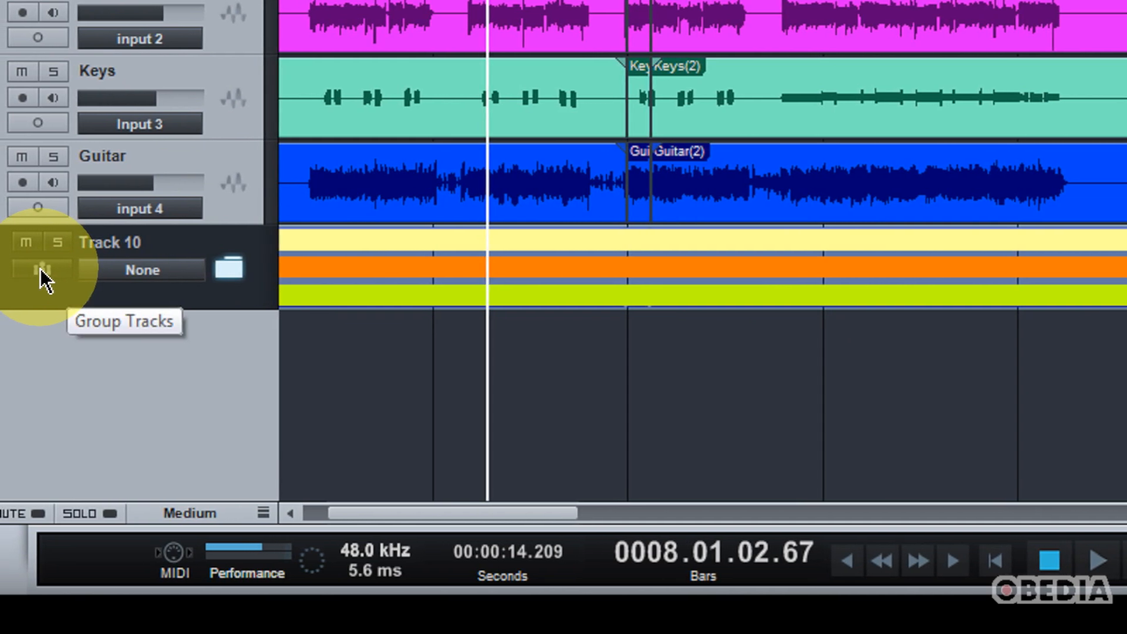
{"action": "left_click", "coordinate": [42, 269]}
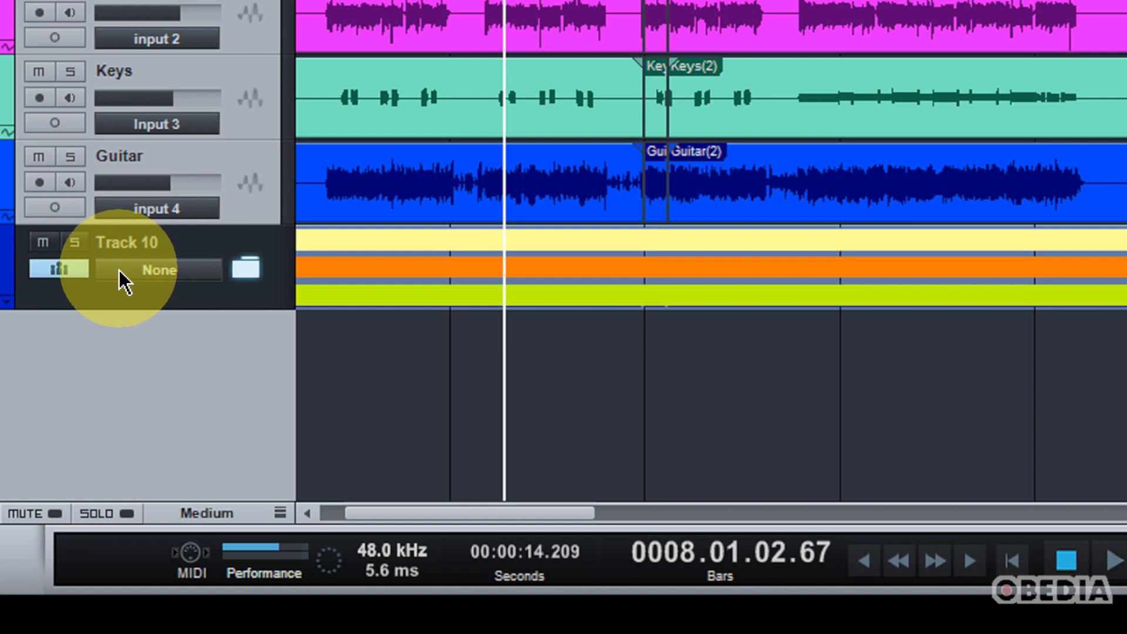
{"action": "mouse_move", "coordinate": [277, 269]}
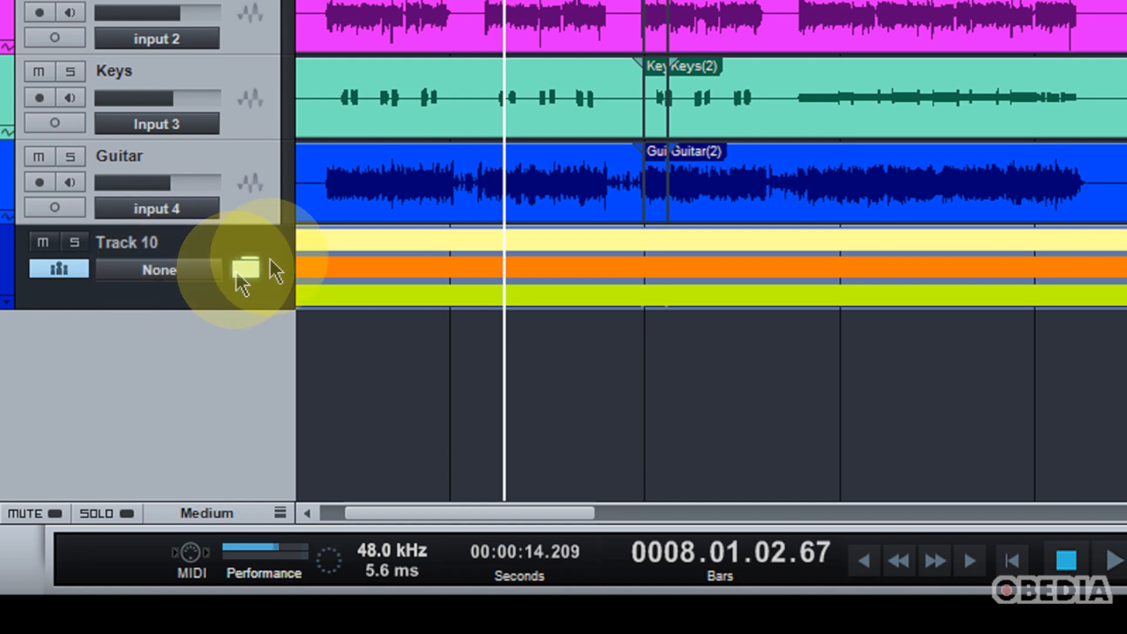
{"action": "mouse_move", "coordinate": [277, 279]}
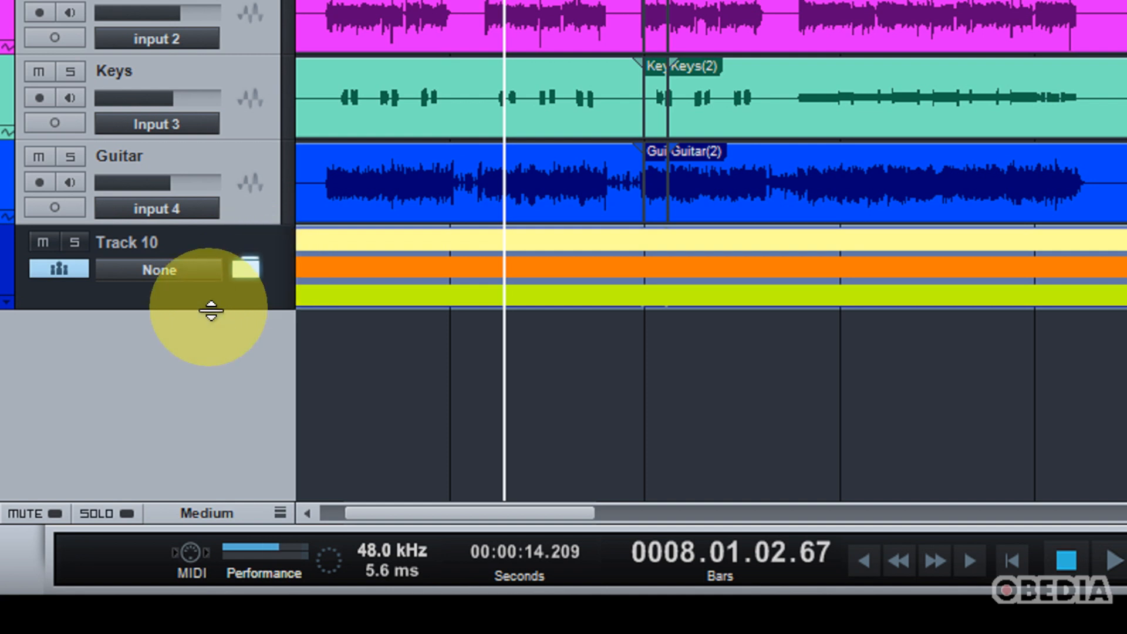
{"action": "mouse_move", "coordinate": [59, 269]}
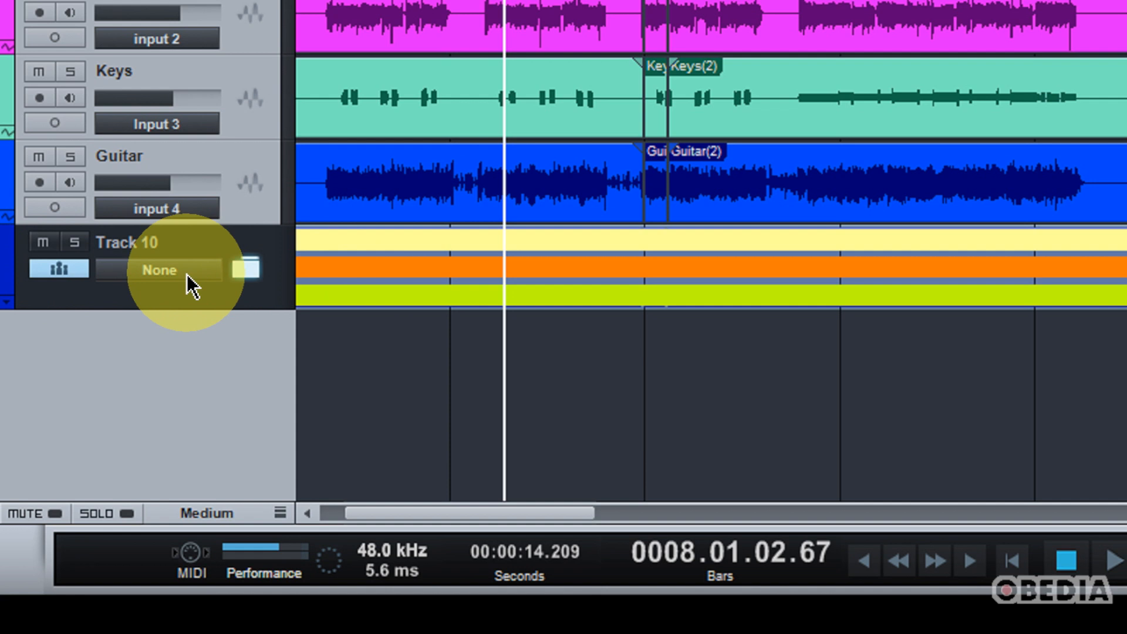
Change Track 10's output from None to a new bus channel
{"action": "left_click", "coordinate": [160, 270]}
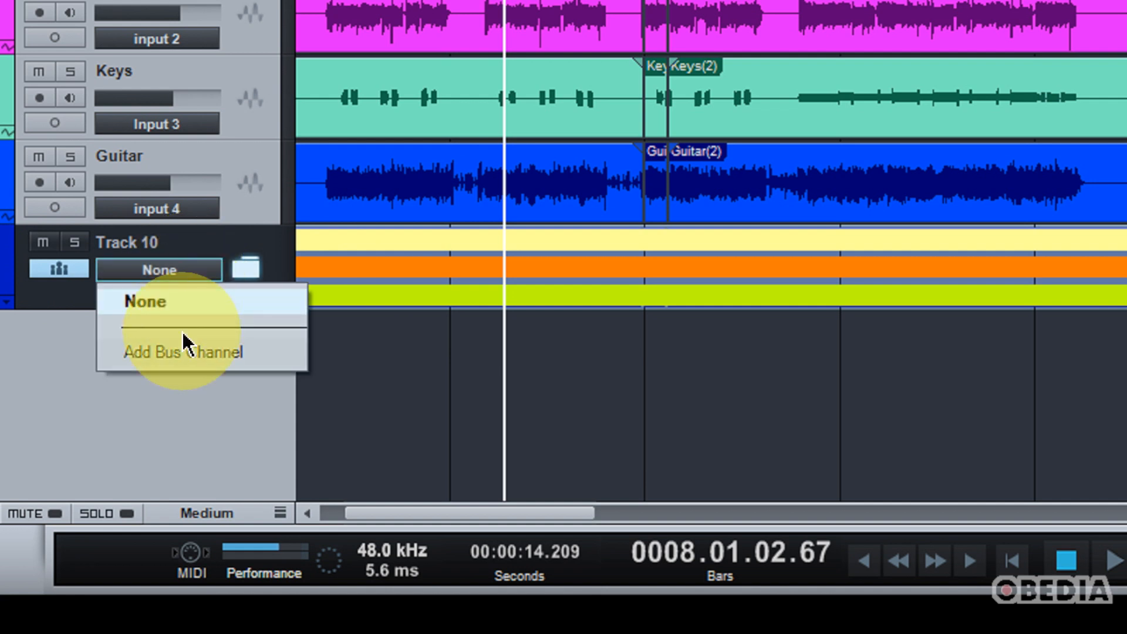
{"action": "mouse_move", "coordinate": [204, 353]}
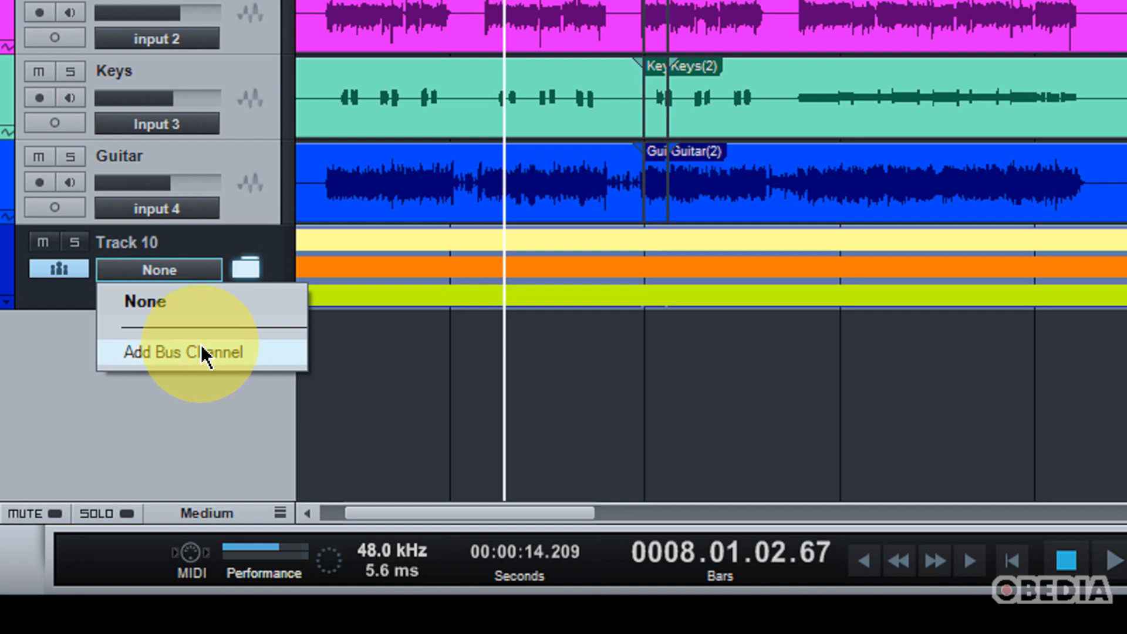
{"action": "mouse_move", "coordinate": [201, 360]}
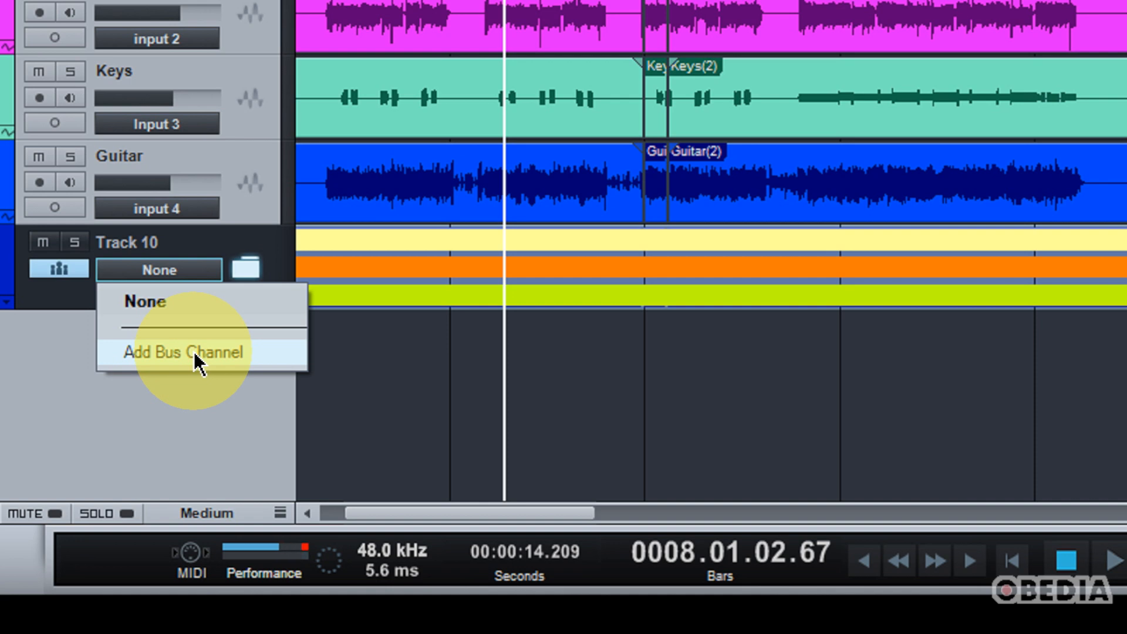
{"action": "left_click", "coordinate": [182, 352]}
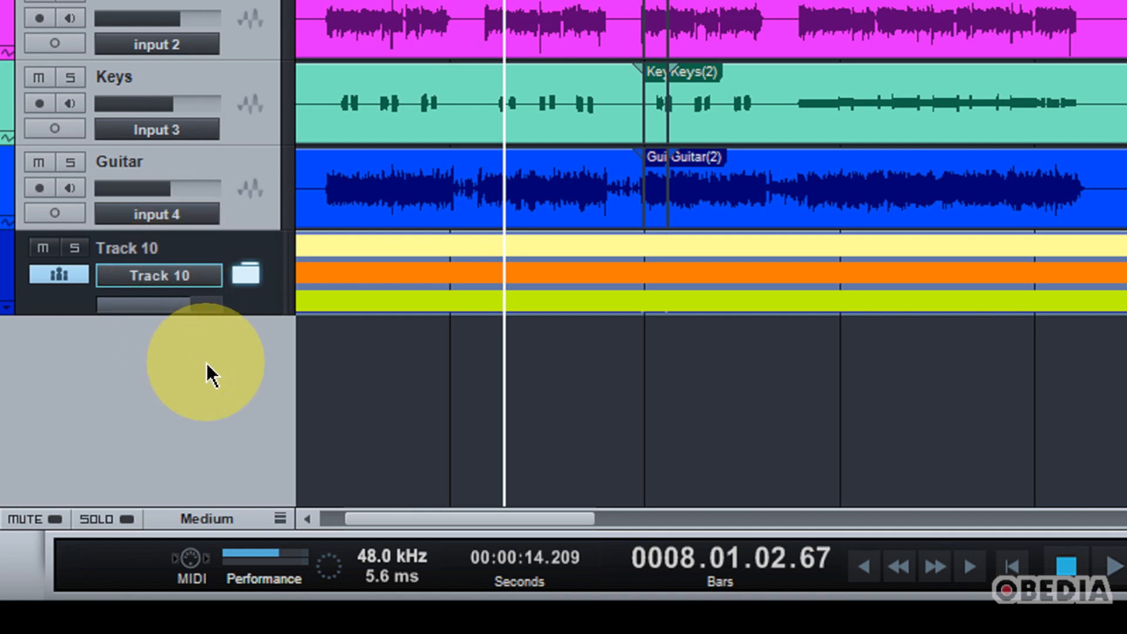
{"action": "mouse_move", "coordinate": [259, 334]}
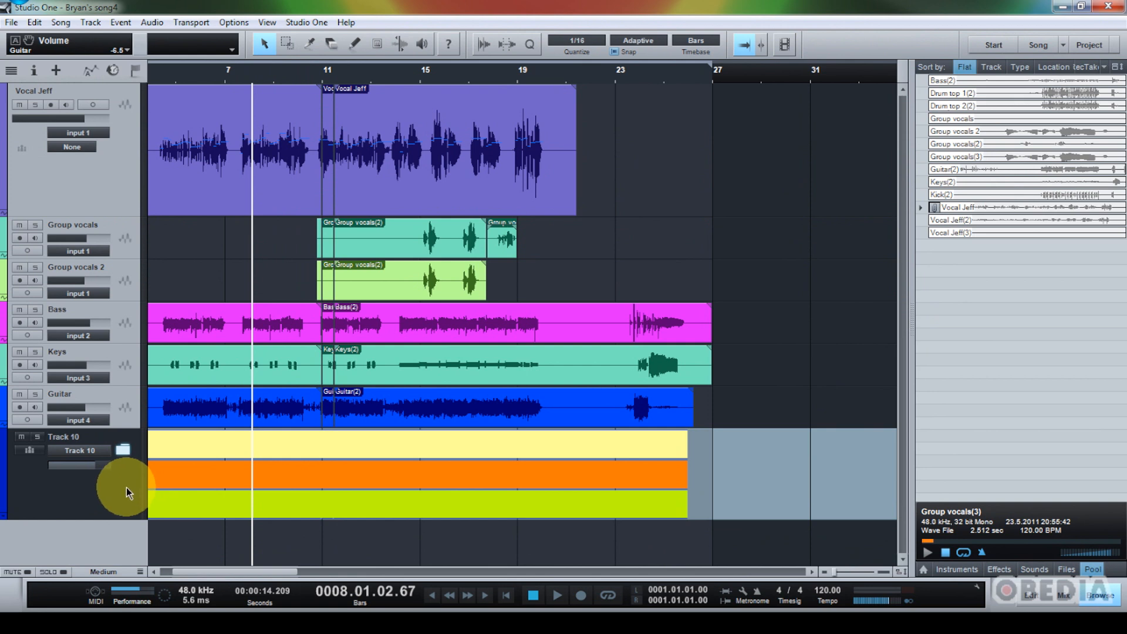
{"action": "mouse_move", "coordinate": [104, 493]}
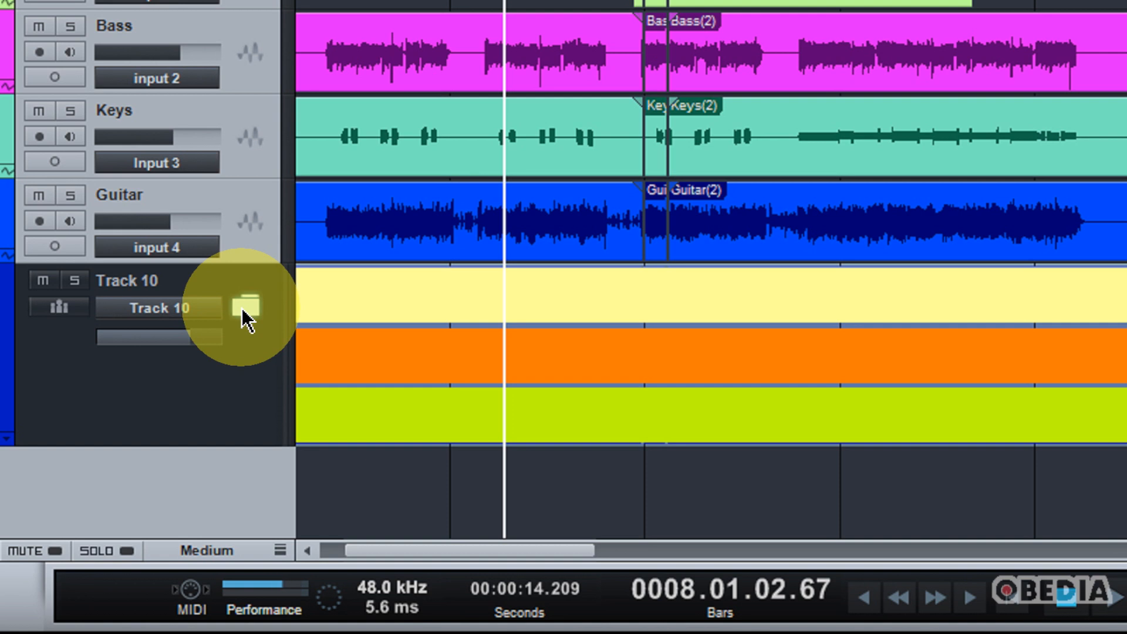
Scroll down through the expanded Track 10 folder's drum tracks
{"action": "scroll", "scroll_direction": "down", "scroll_amount": 3}
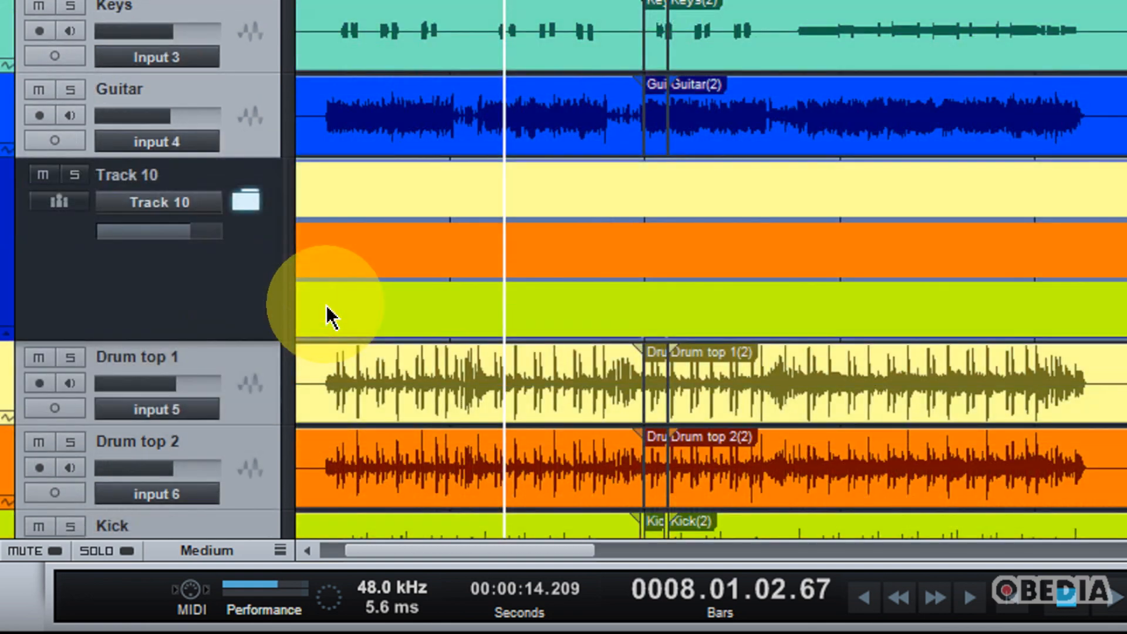
{"action": "scroll", "scroll_direction": "down", "scroll_amount": 3}
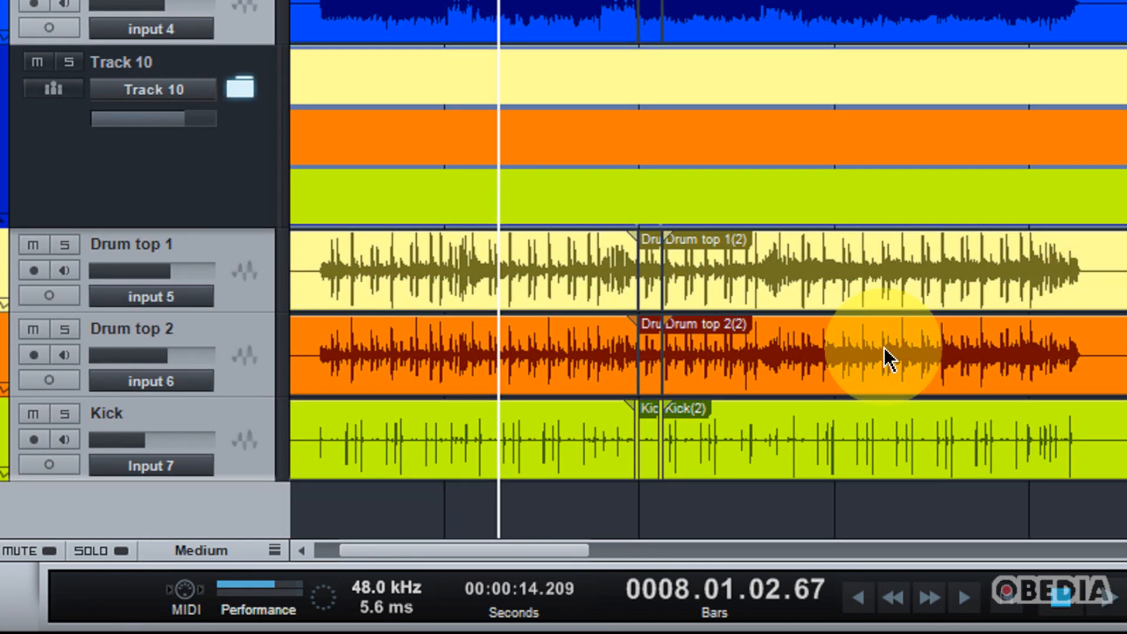
{"action": "mouse_move", "coordinate": [256, 255]}
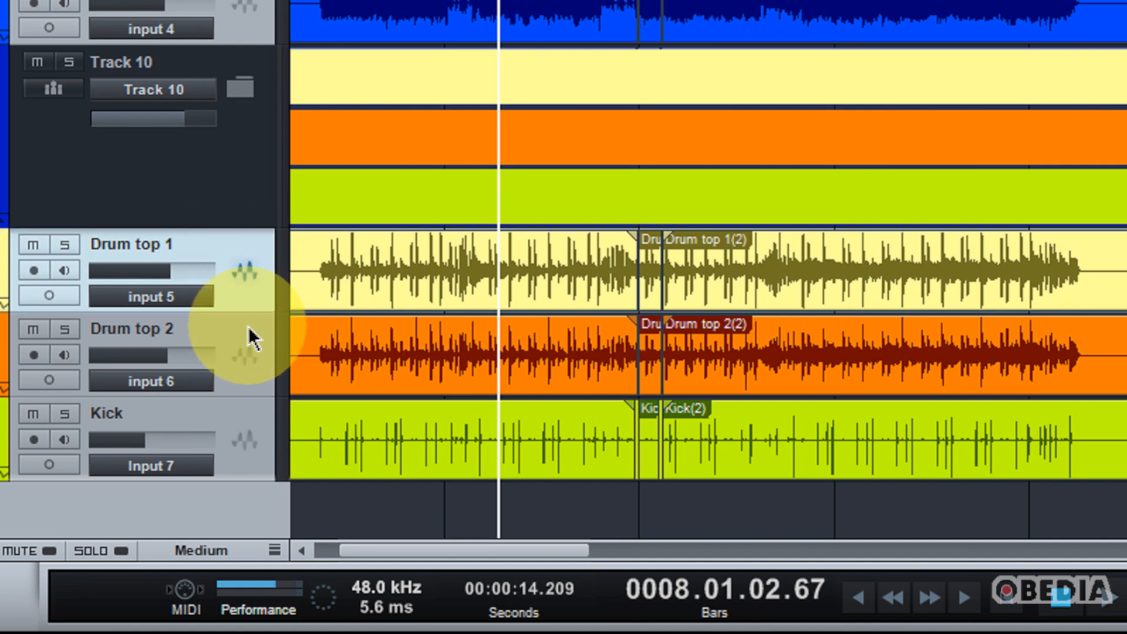
{"action": "mouse_move", "coordinate": [247, 338]}
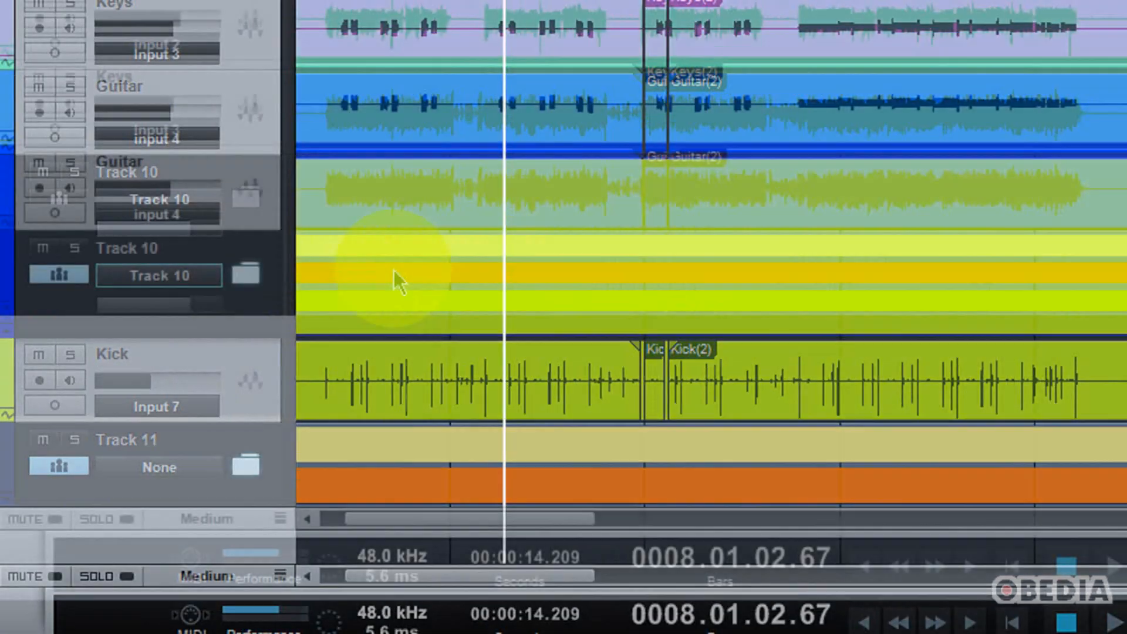
Scroll back up to the Track 10 folder track
{"action": "scroll", "scroll_direction": "up", "scroll_amount": 3}
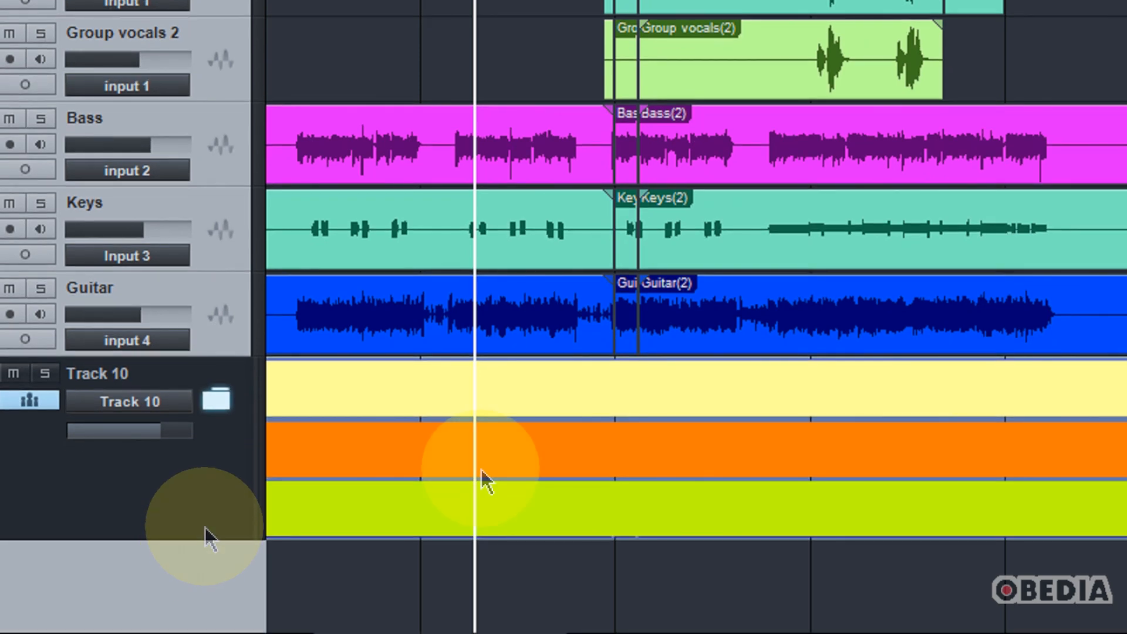
{"action": "mouse_move", "coordinate": [453, 424]}
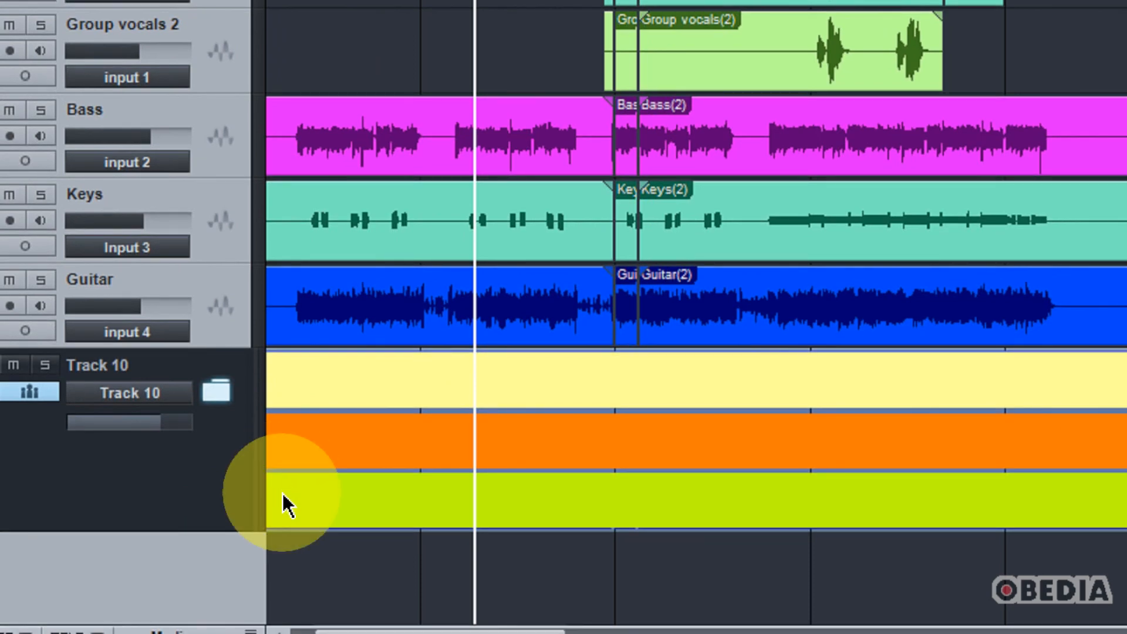
{"action": "mouse_move", "coordinate": [300, 433]}
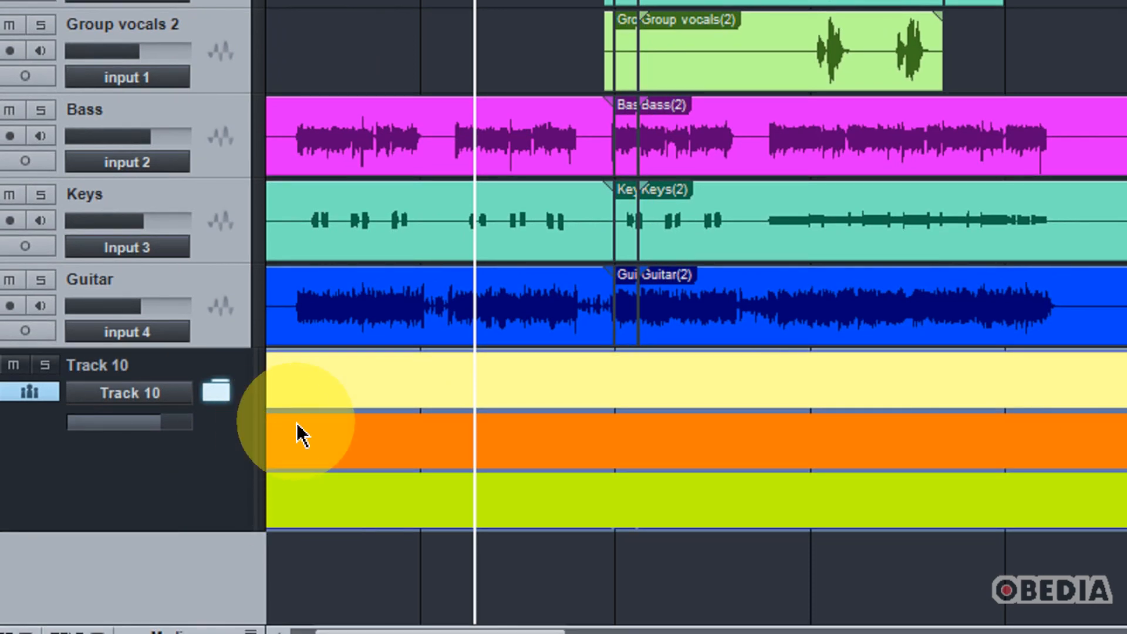